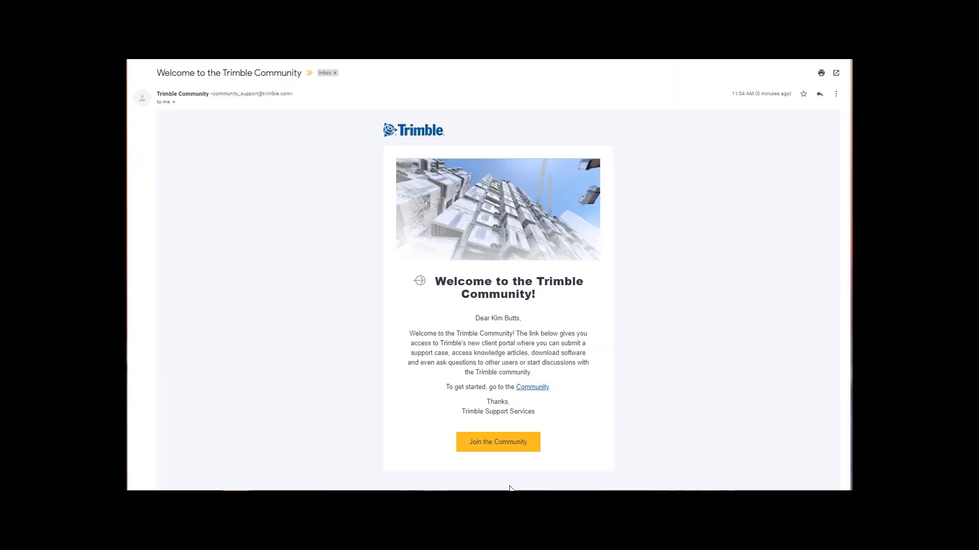
mouse_move(494, 454)
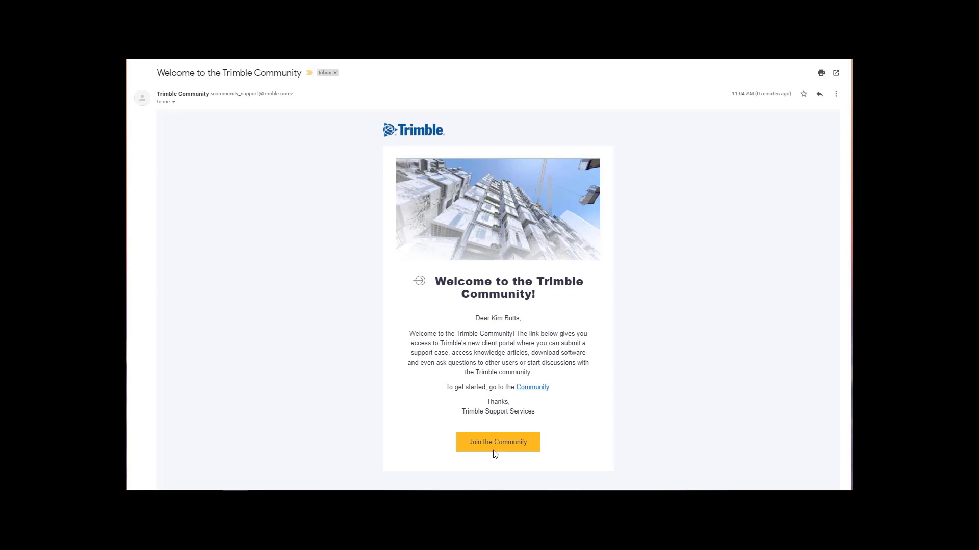
- Follow the Join the Community link in the Trimble Community welcome email
left_click(498, 442)
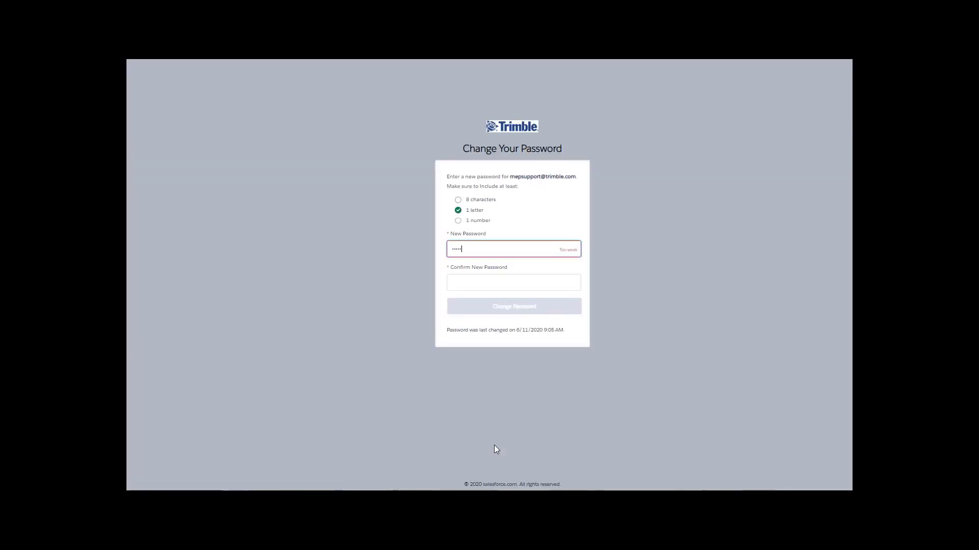
- Enter a new password, confirm it, and save it with Change Password
type("••")
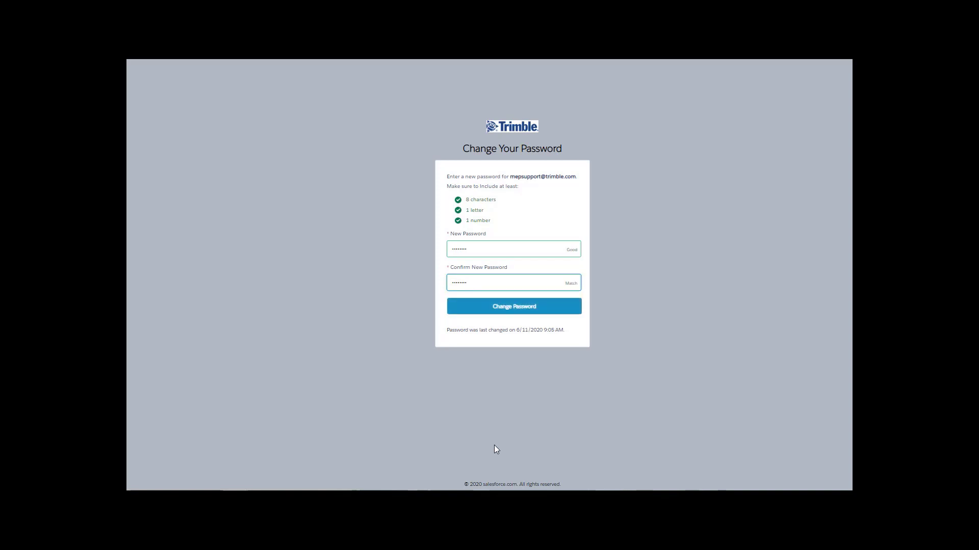
left_click(514, 306)
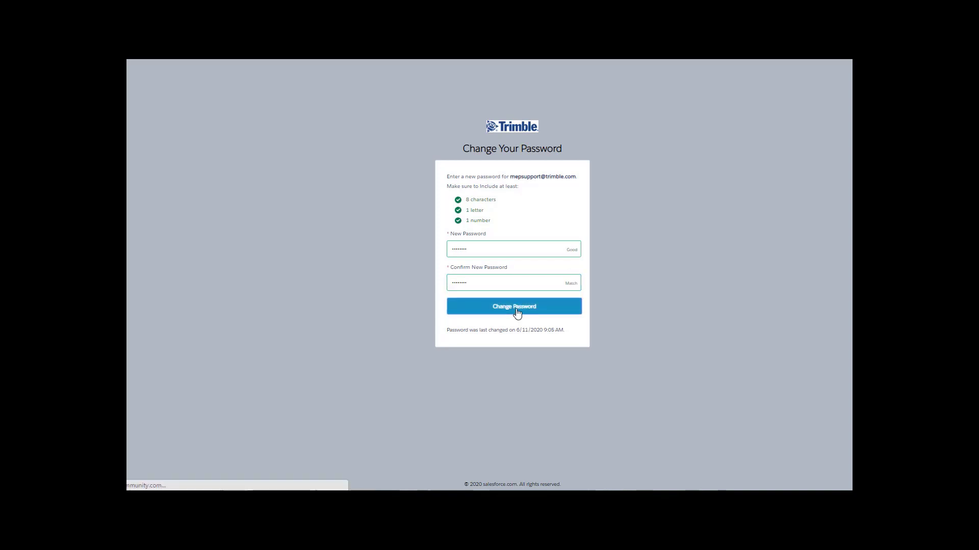
left_click(514, 307)
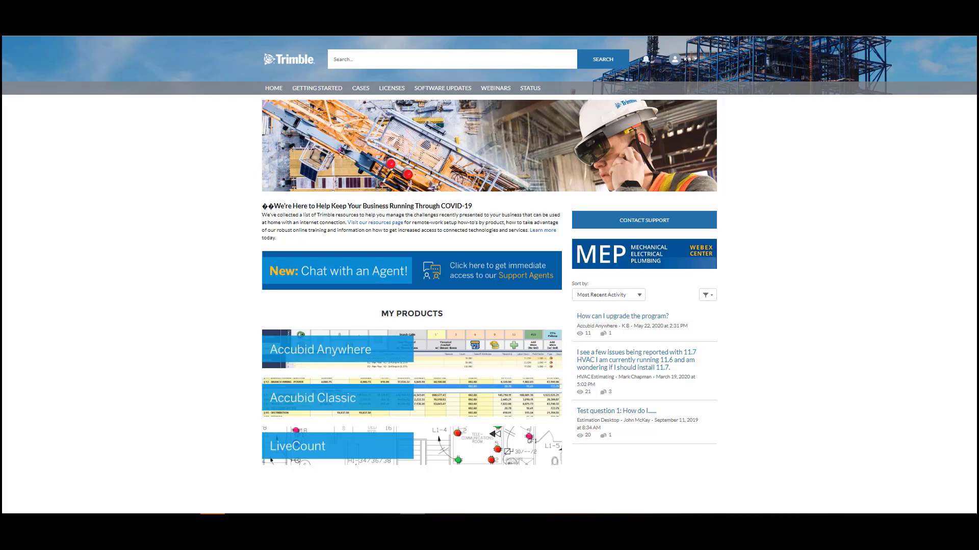
mouse_move(417, 279)
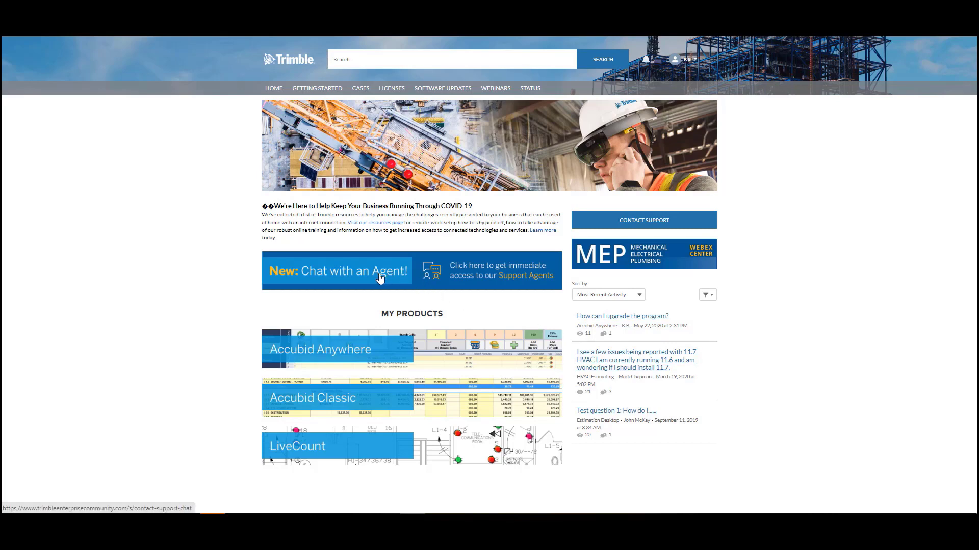
mouse_move(386, 281)
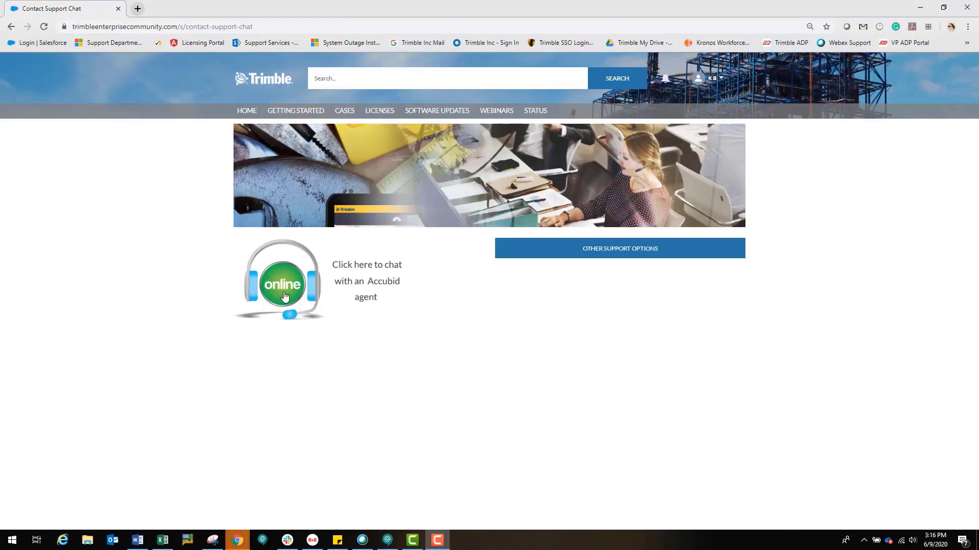
- Fill in the issue on the chat request form and start the chat with an agent
left_click(283, 285)
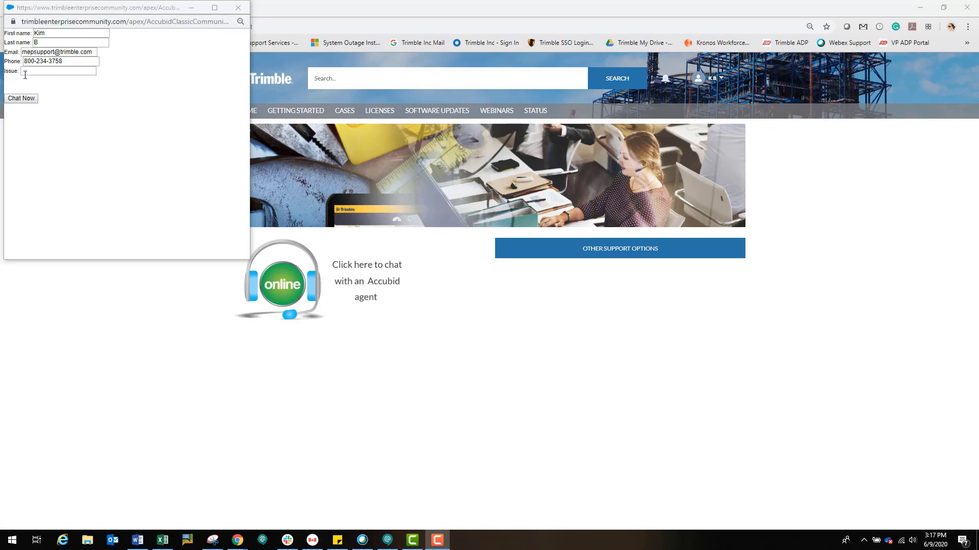
type("Ho")
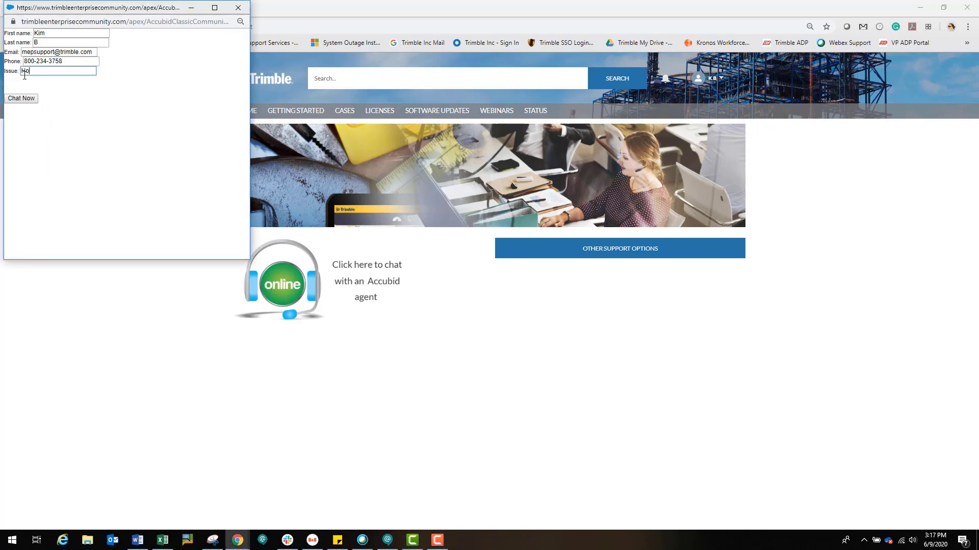
left_click(21, 99)
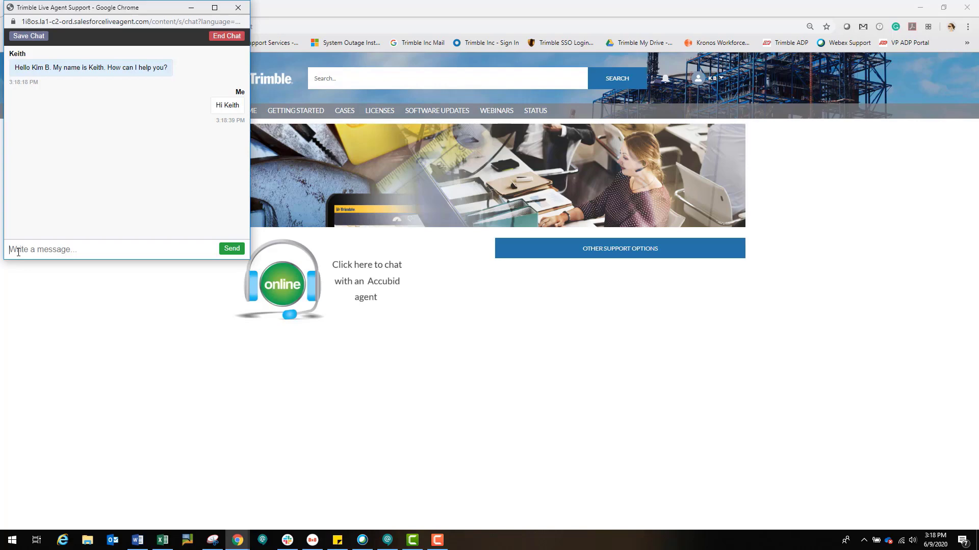
- Ask the agent how to tell which program version is being used
type("How")
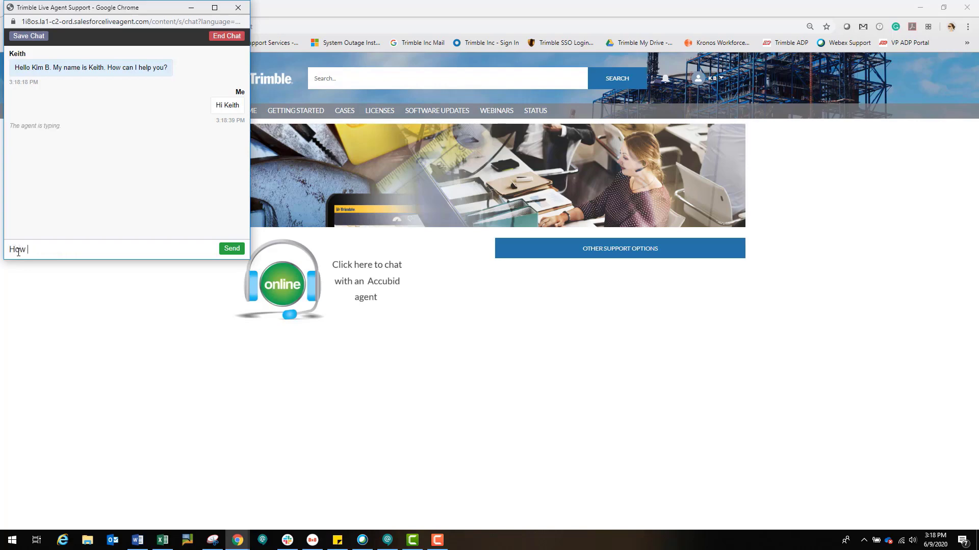
type("do I tell what veri")
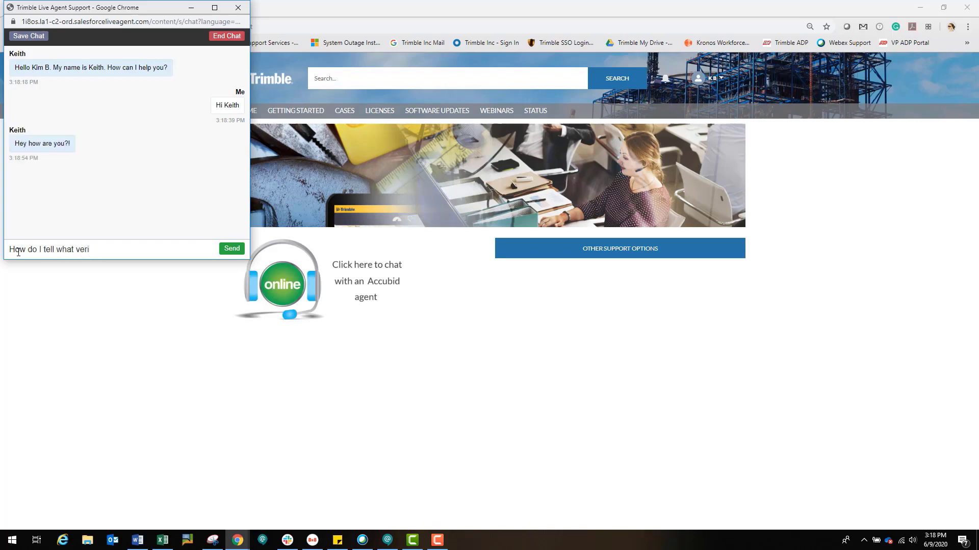
type("sion of the program I am")
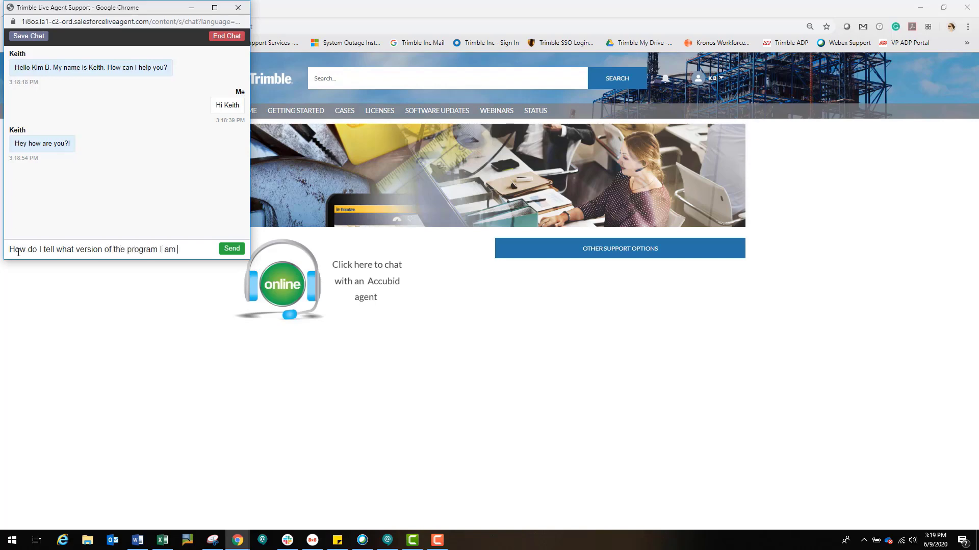
type("using, please?")
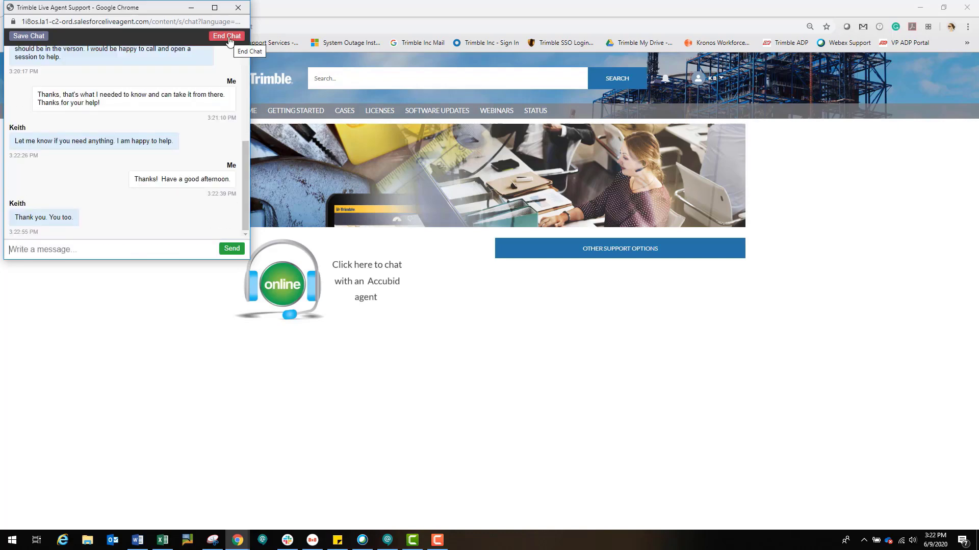
mouse_move(214, 95)
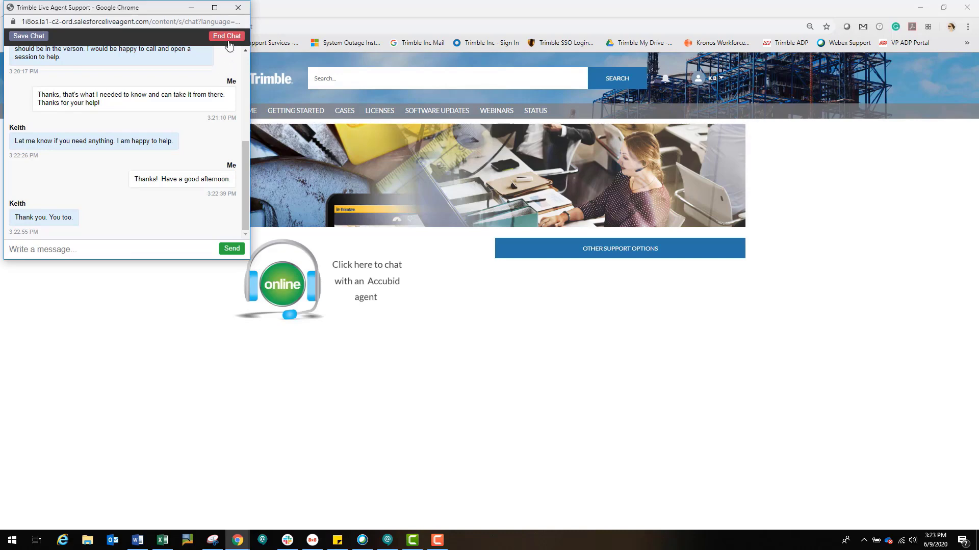
- End and save the chat, then open the Create a Case support form
left_click(226, 36)
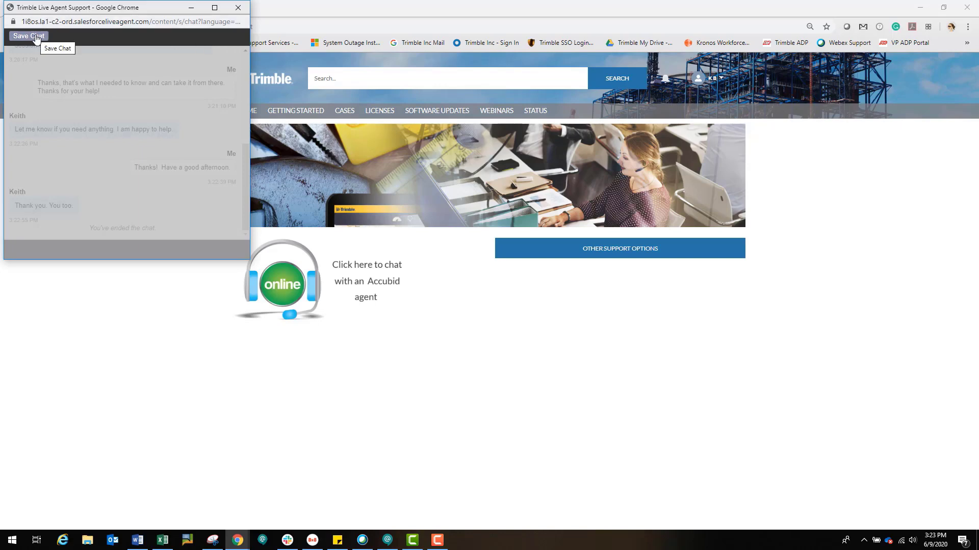
left_click(28, 37)
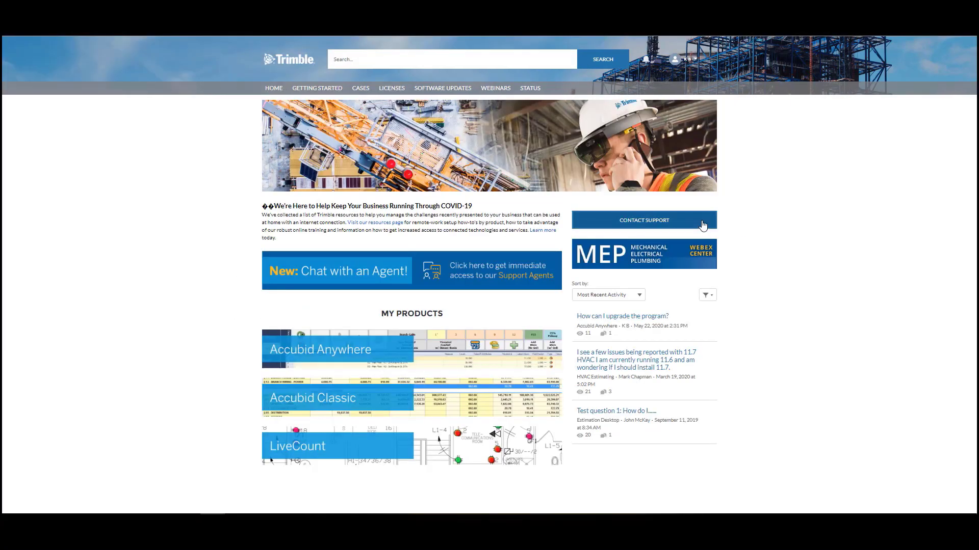
left_click(644, 220)
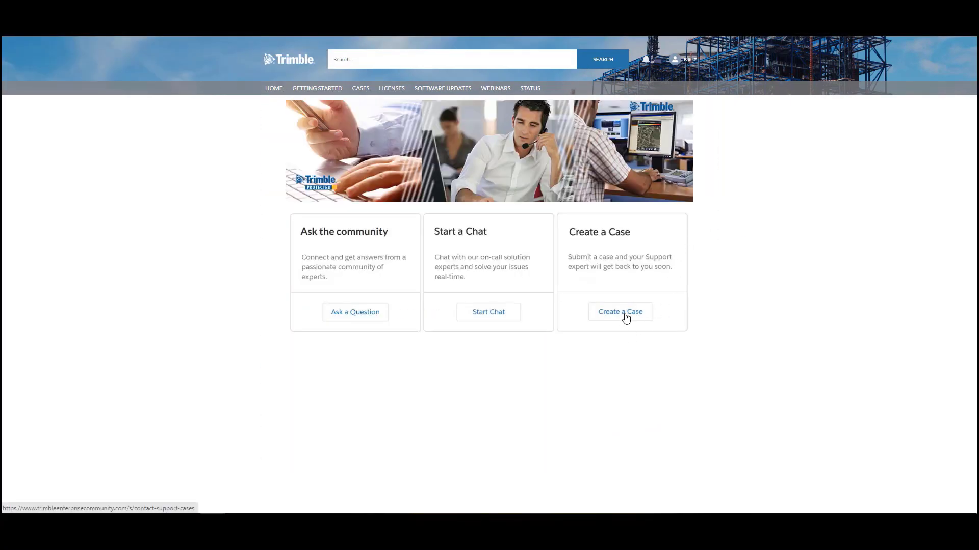
left_click(620, 312)
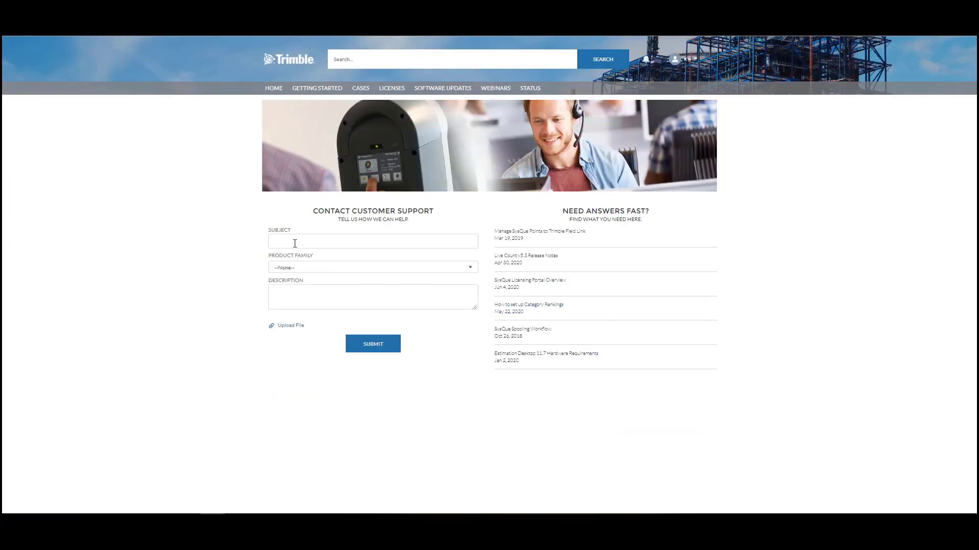
- Enter the case subject and choose Accubid Classic as the Product Family
type("Security server err")
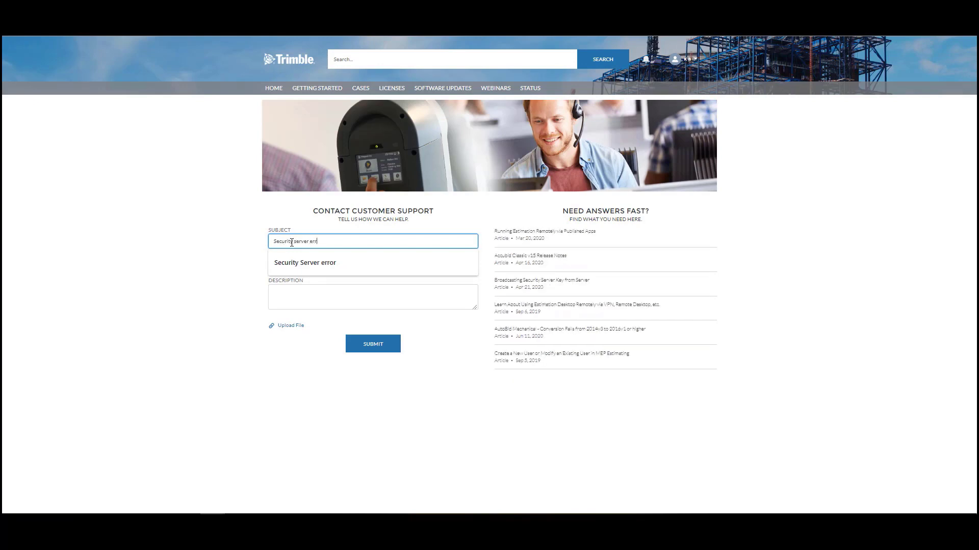
left_click(305, 263)
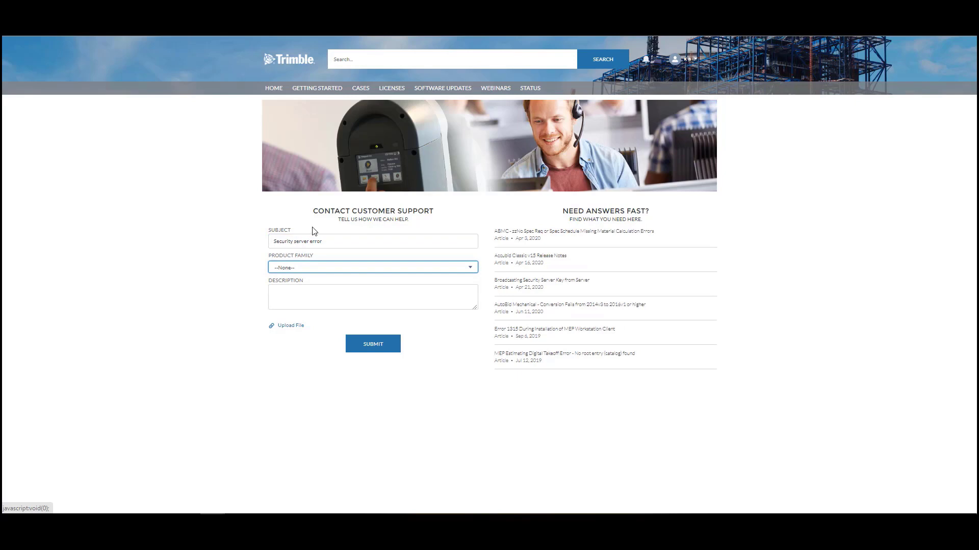
left_click(373, 266)
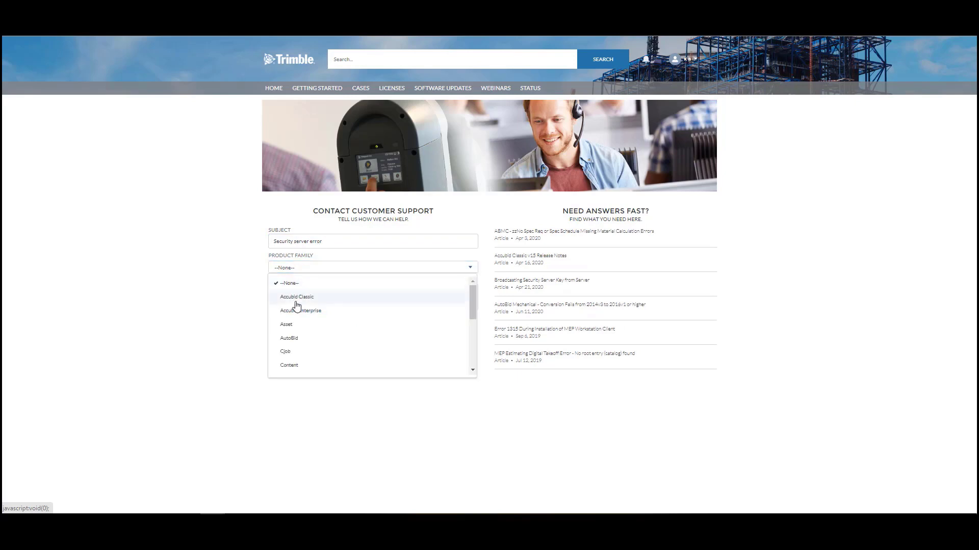
left_click(296, 296)
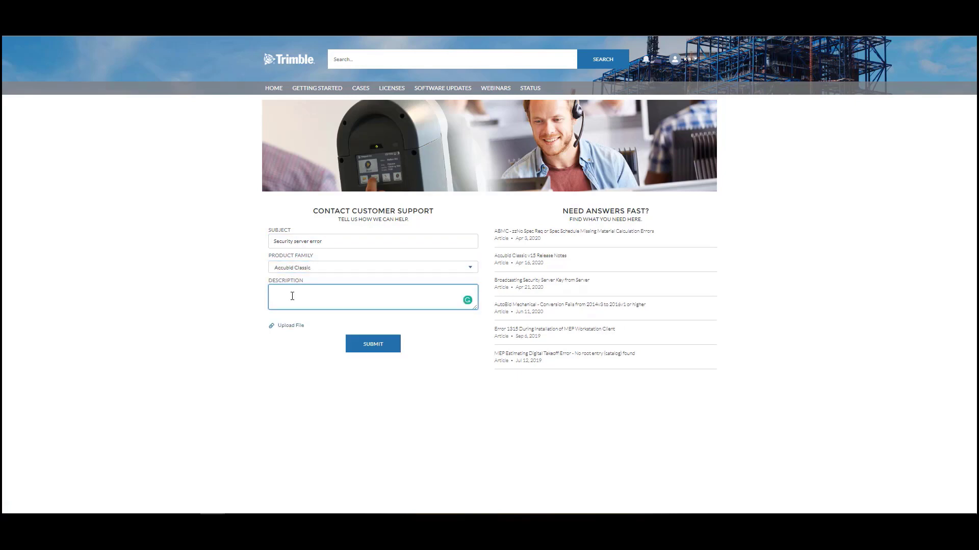
- Describe the security server error in the Description and submit the case
type("Getting and")
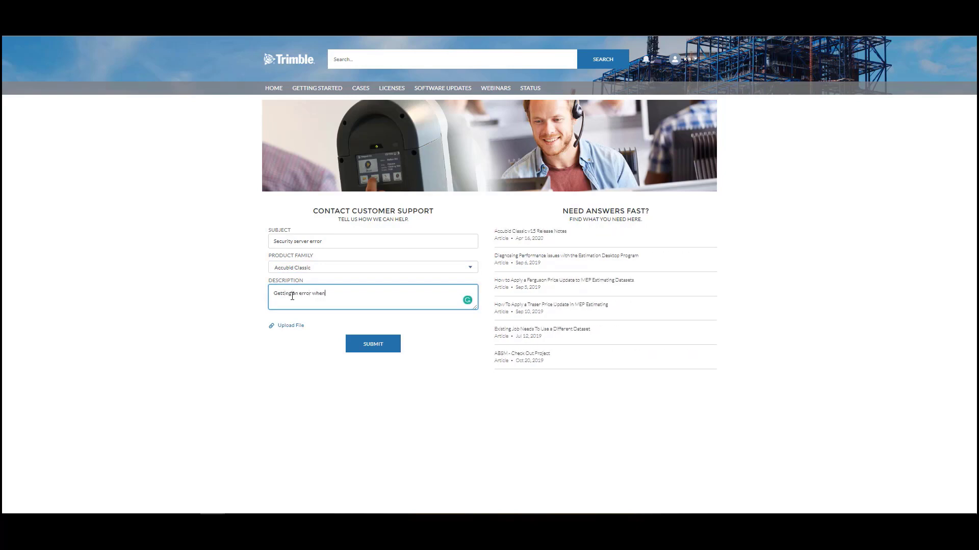
type("installing the security serve")
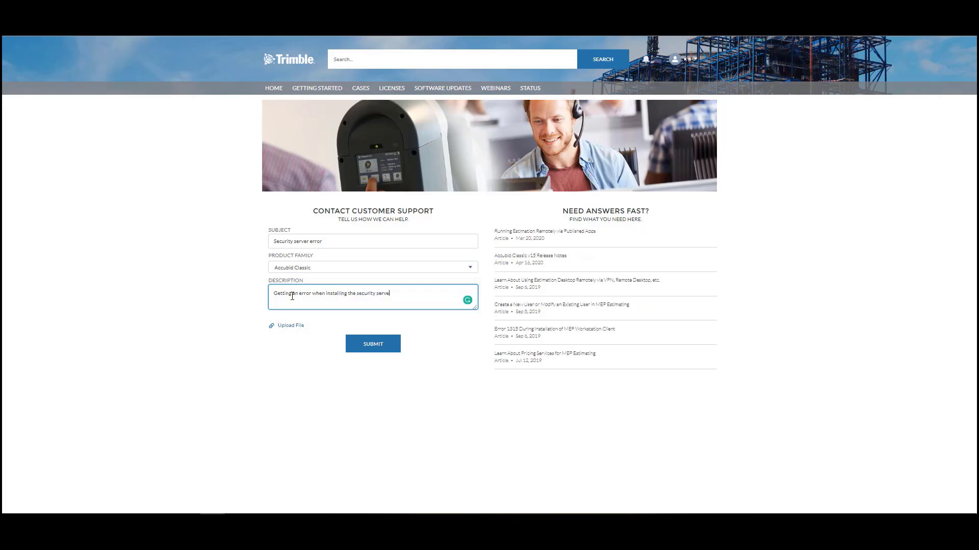
type("r.")
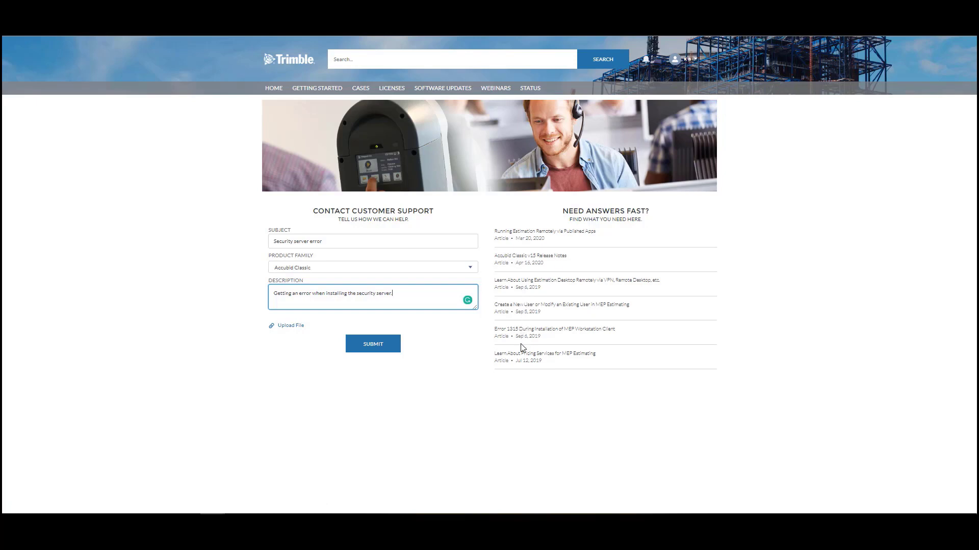
mouse_move(530, 368)
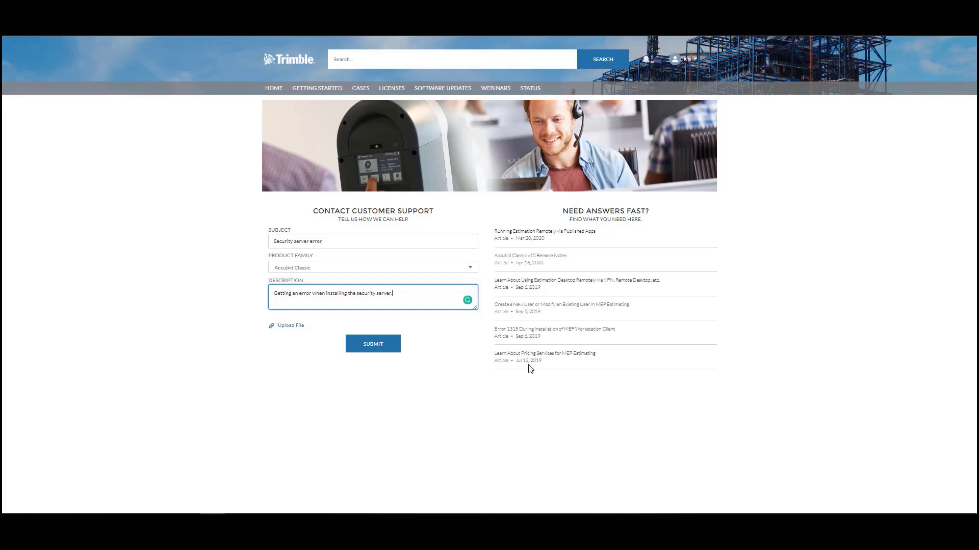
mouse_move(532, 361)
type(".")
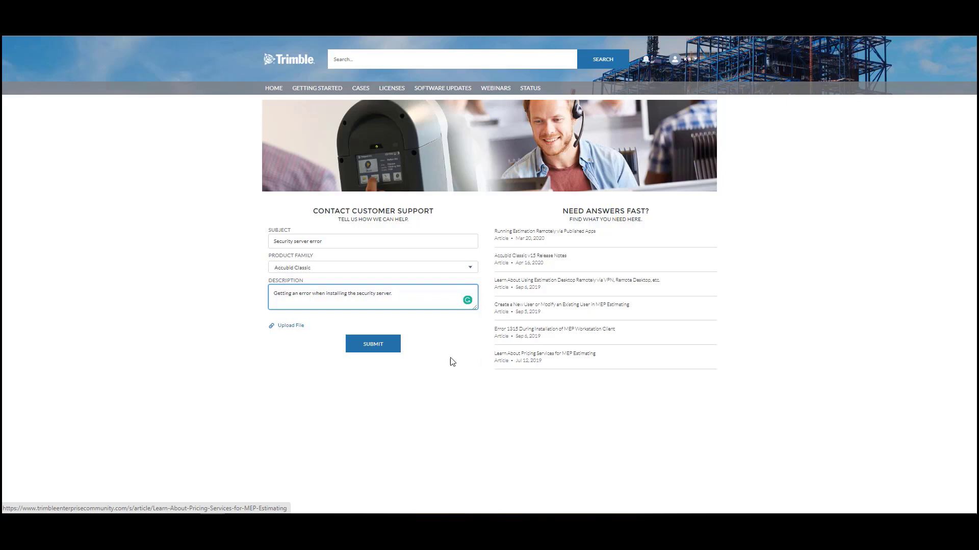
left_click(372, 344)
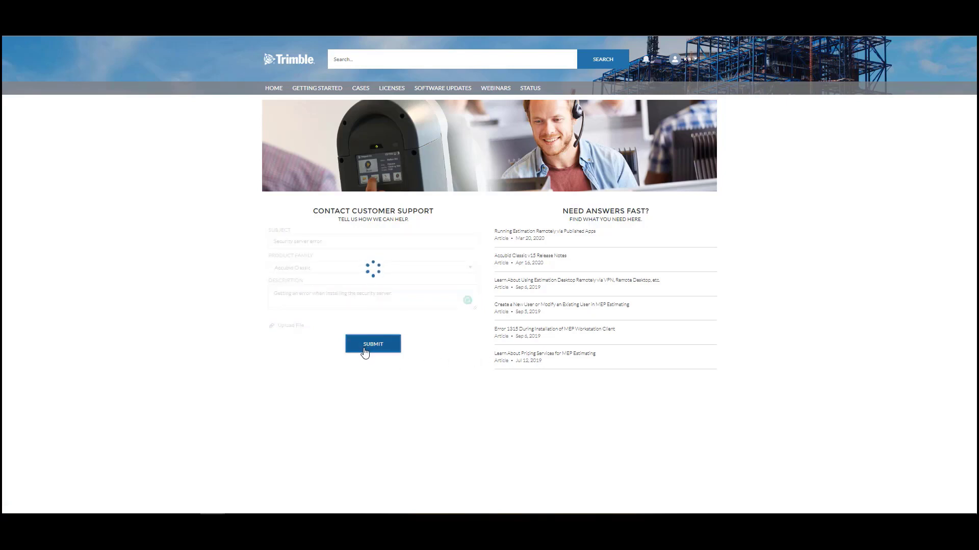
left_click(372, 344)
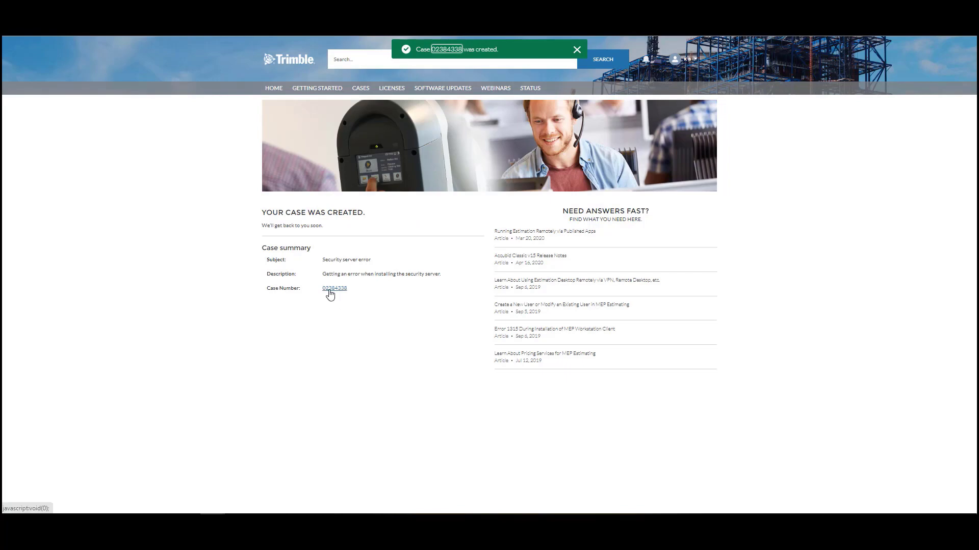
- Open the new case record from its Case Number link
left_click(334, 288)
type("2384338")
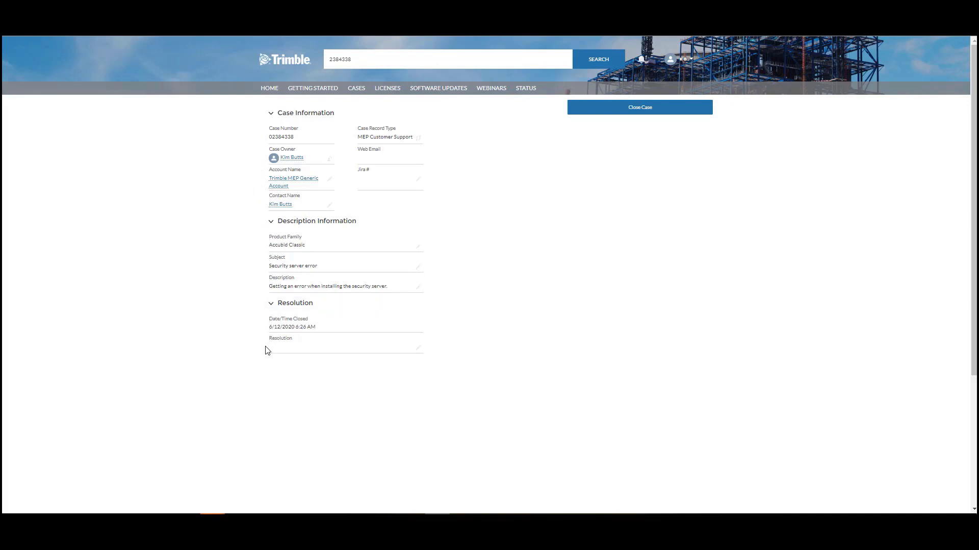
- Return to the portal home page and open the Accubid Anywhere product tile
left_click(269, 88)
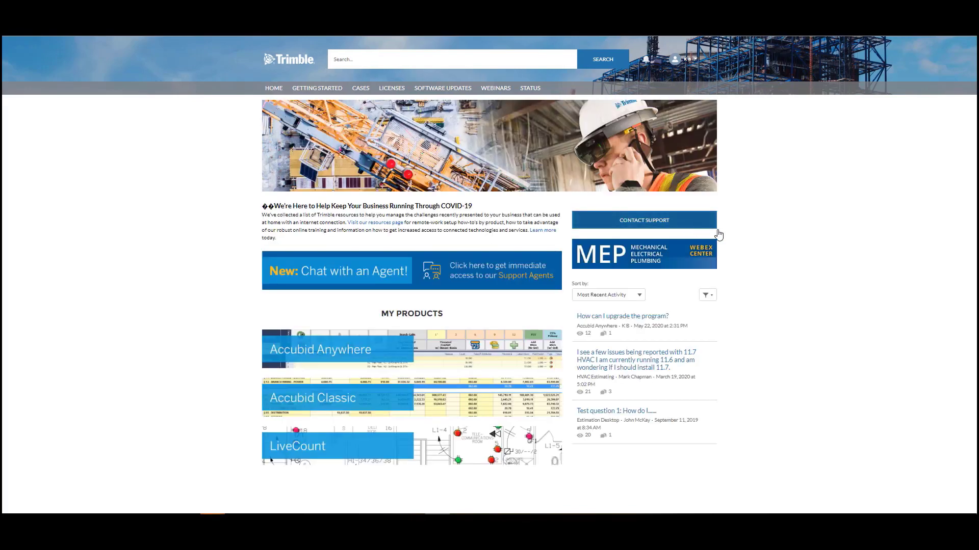
mouse_move(741, 238)
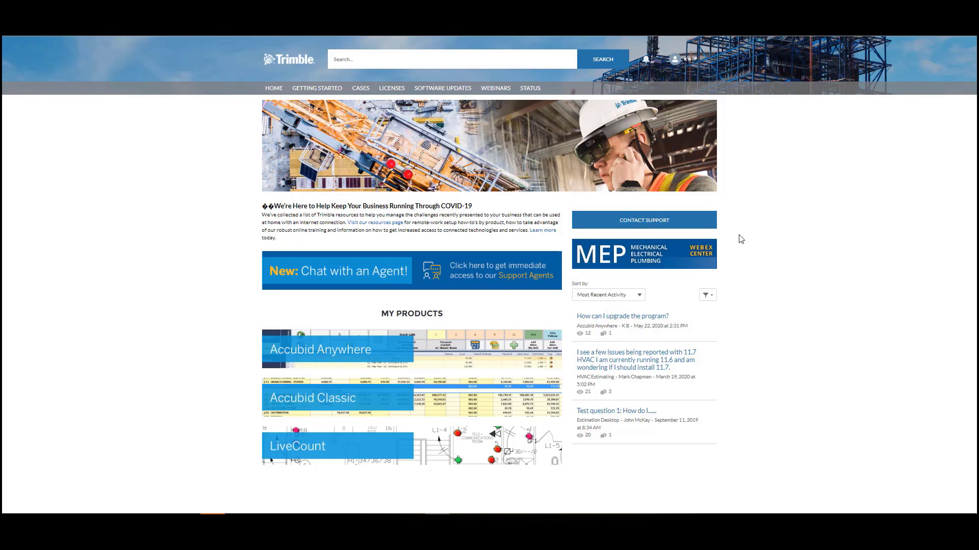
left_click(320, 349)
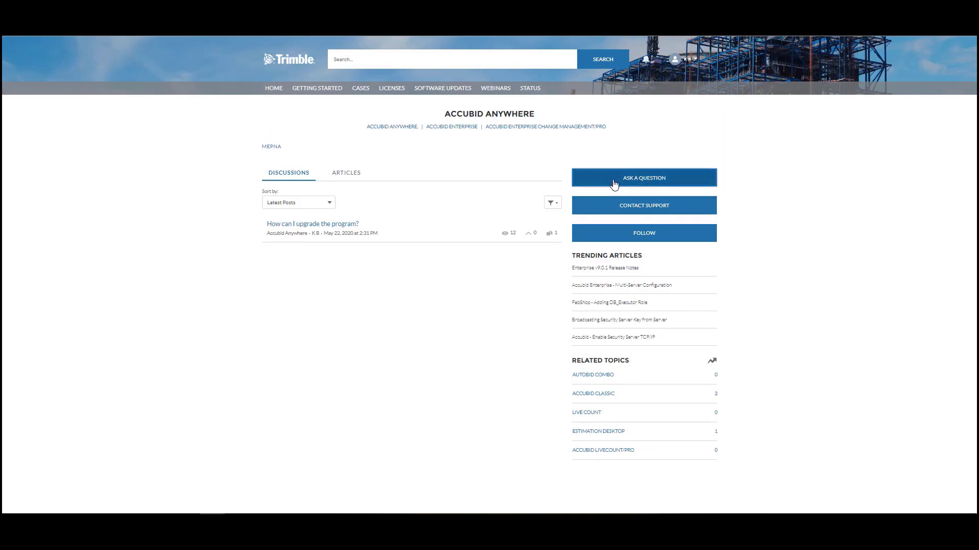
left_click(644, 178)
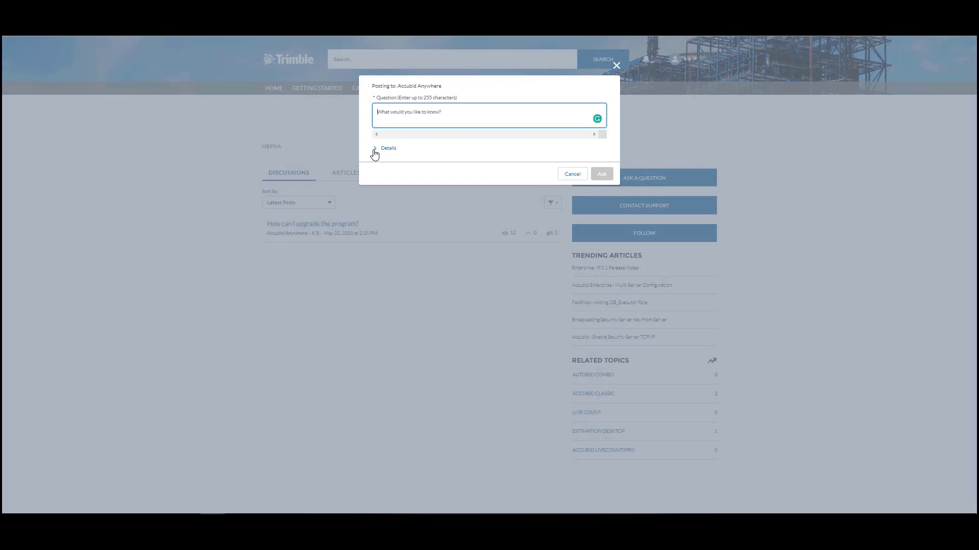
left_click(389, 149)
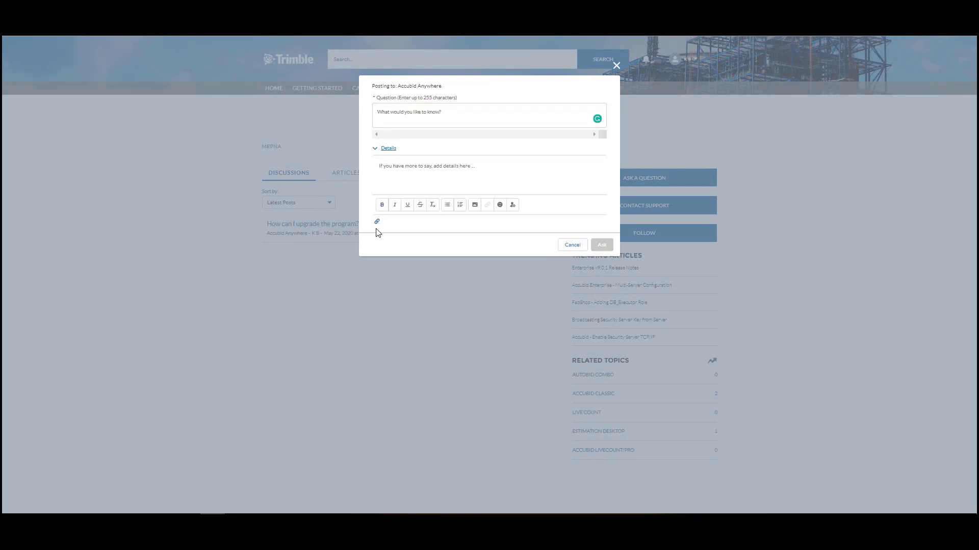
mouse_move(376, 221)
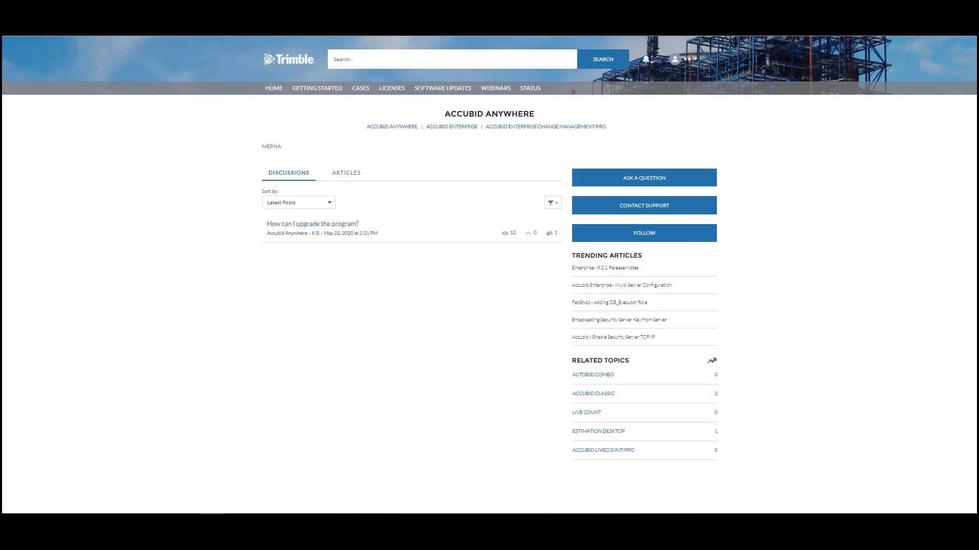
mouse_move(654, 451)
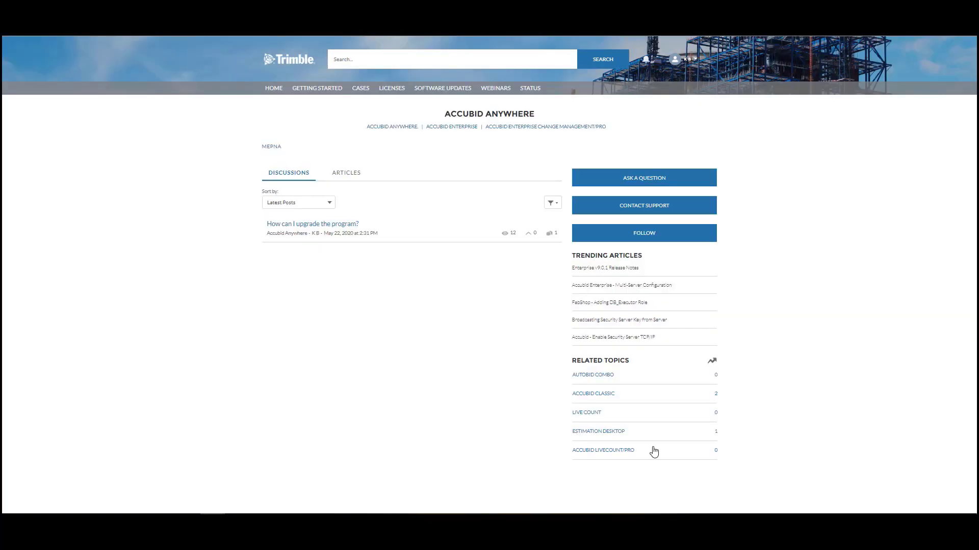
mouse_move(340, 225)
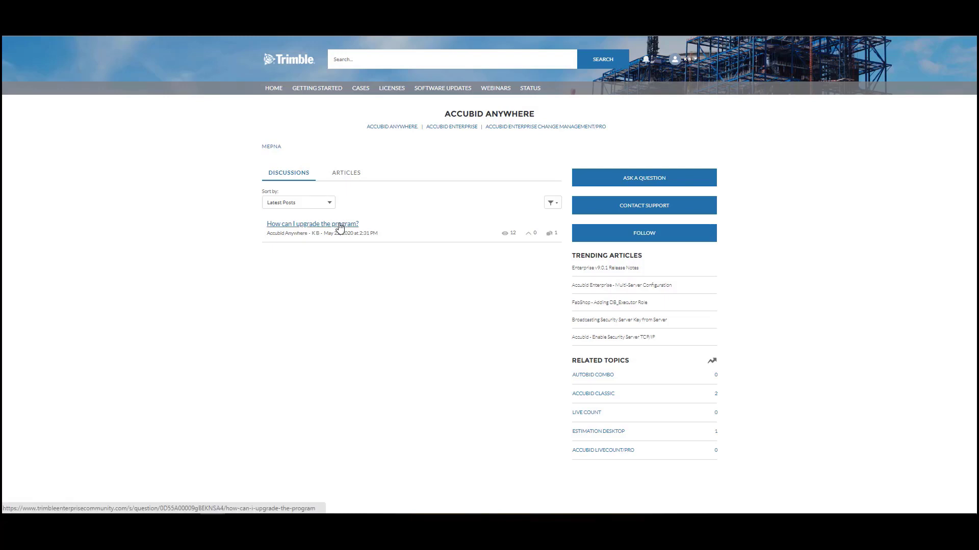
- Switch the Accubid Anywhere topic page to its Articles tab
left_click(312, 223)
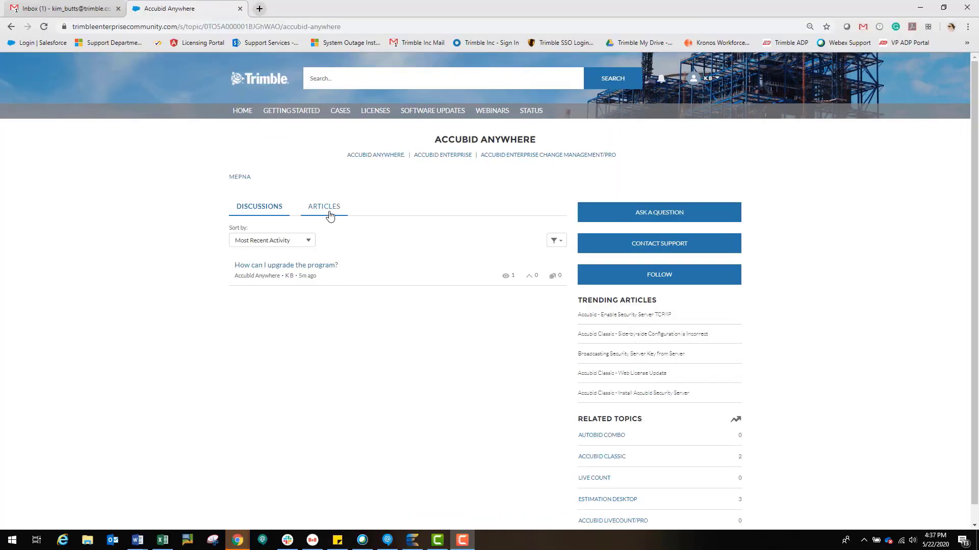
mouse_move(330, 211)
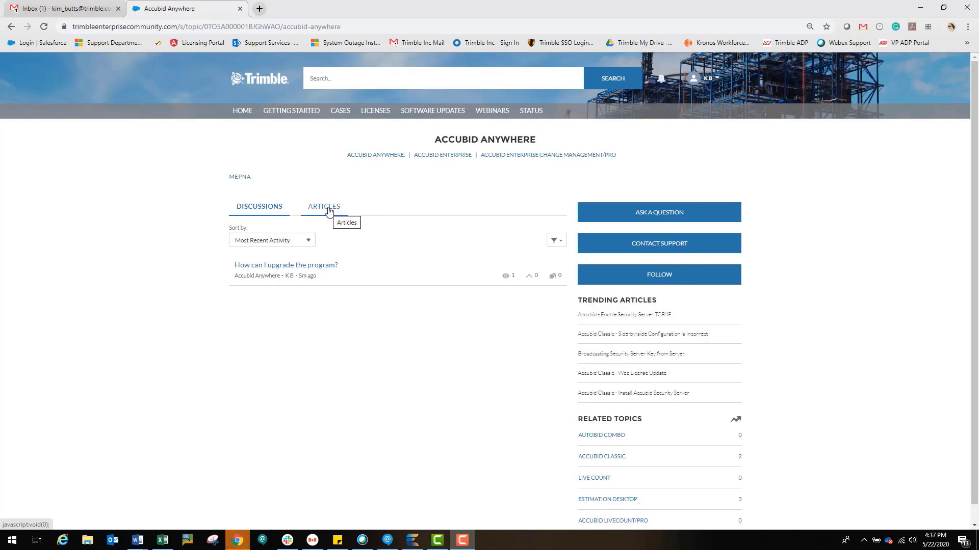
left_click(324, 206)
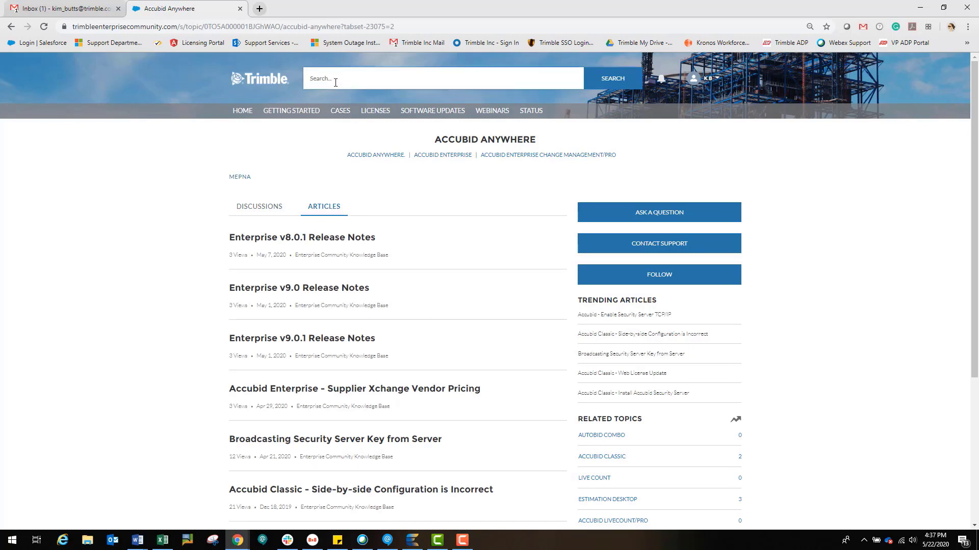
- Search for 'accubid', filter to Articles, and open the Supplier Xchange Vendor Pricing article
type("acd")
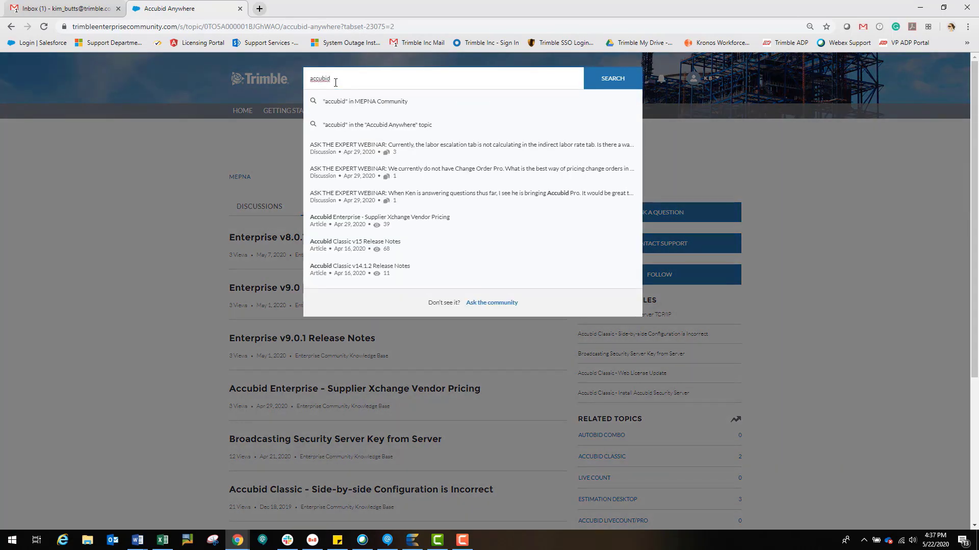
left_click(613, 78)
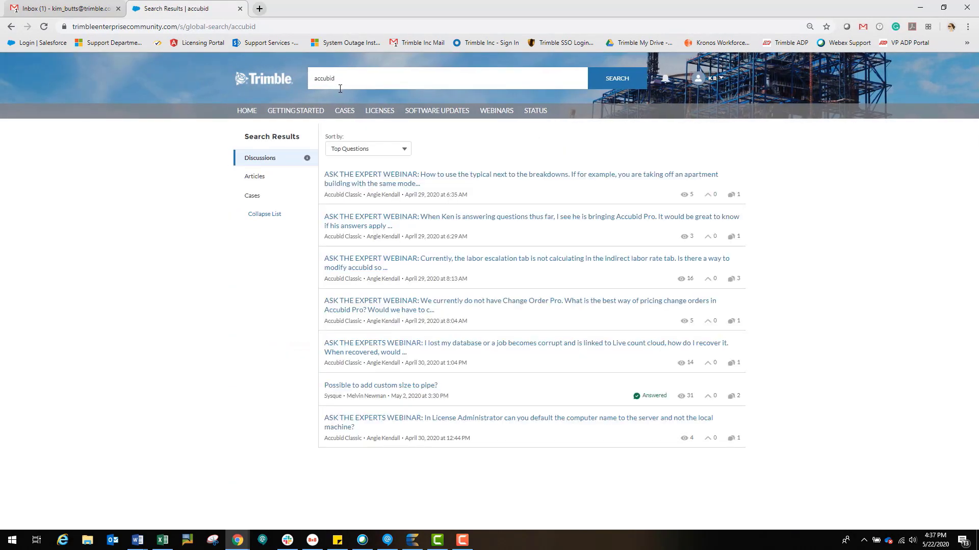
mouse_move(272, 190)
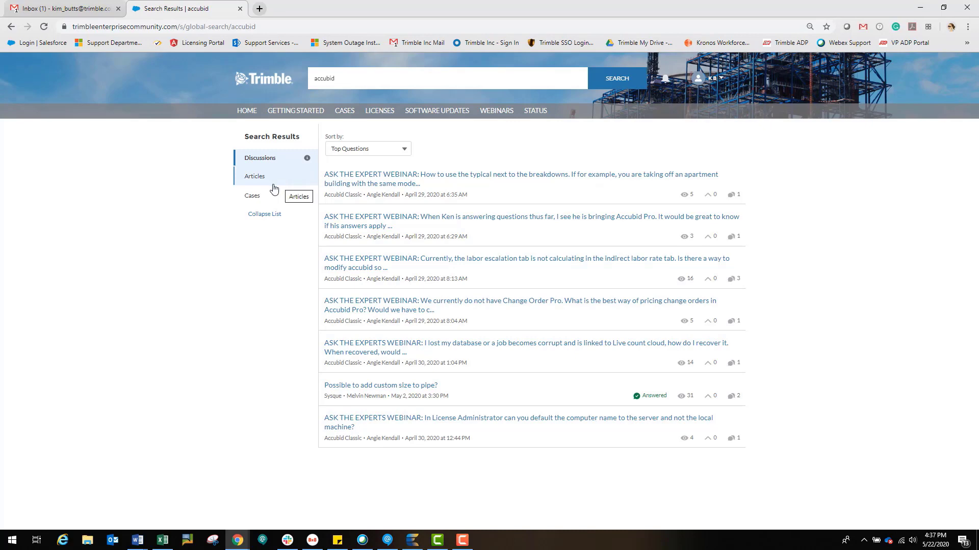
left_click(254, 176)
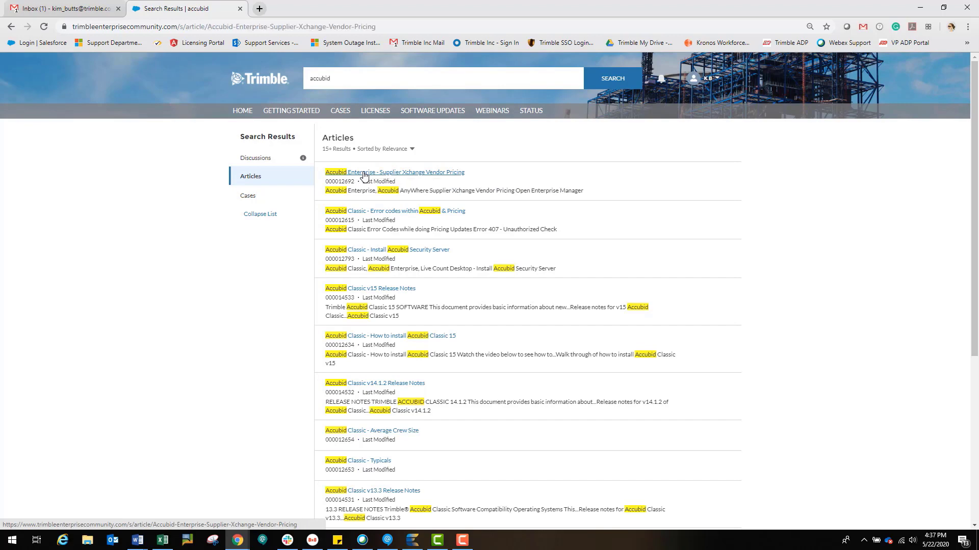
left_click(365, 172)
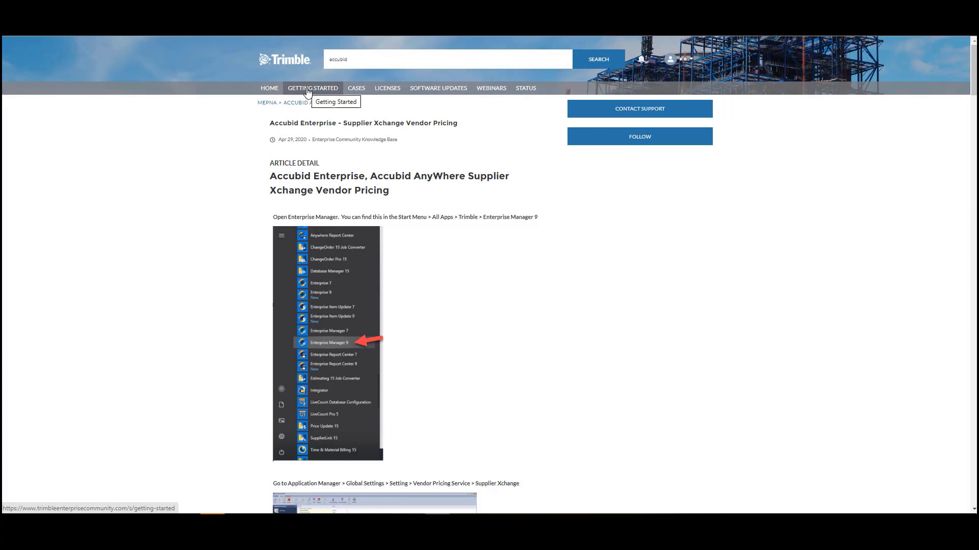
- Open the GETTING STARTED page with Accubid Anywhere and Classic tutorials
left_click(313, 88)
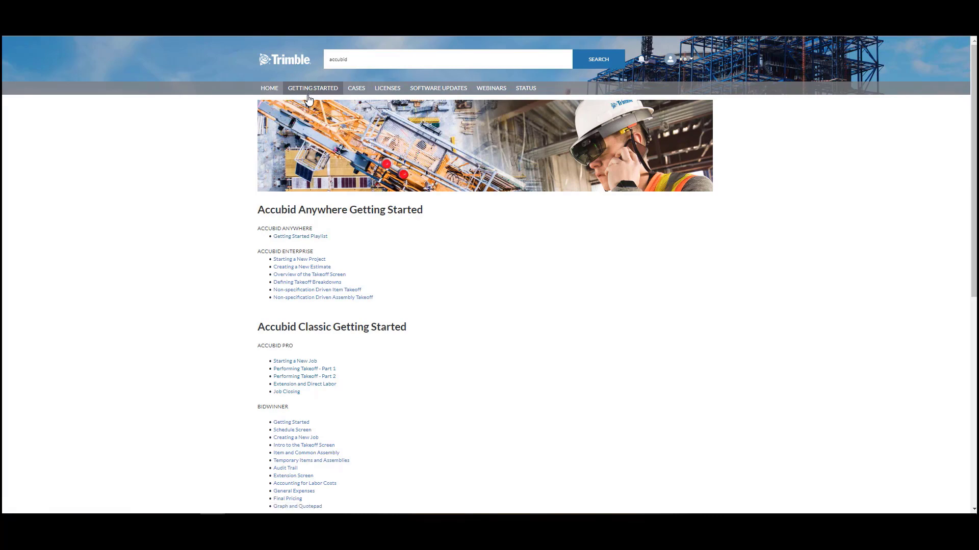
mouse_move(332, 170)
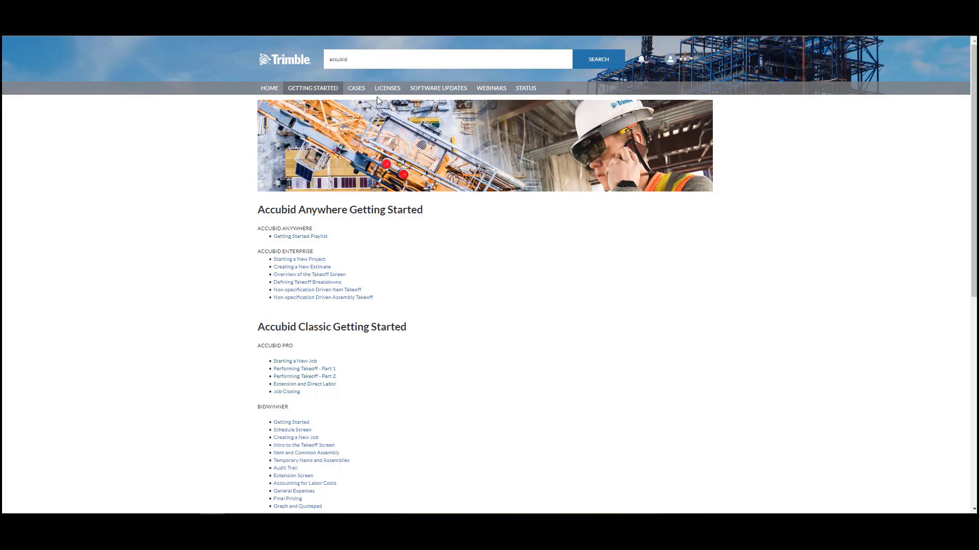
mouse_move(388, 95)
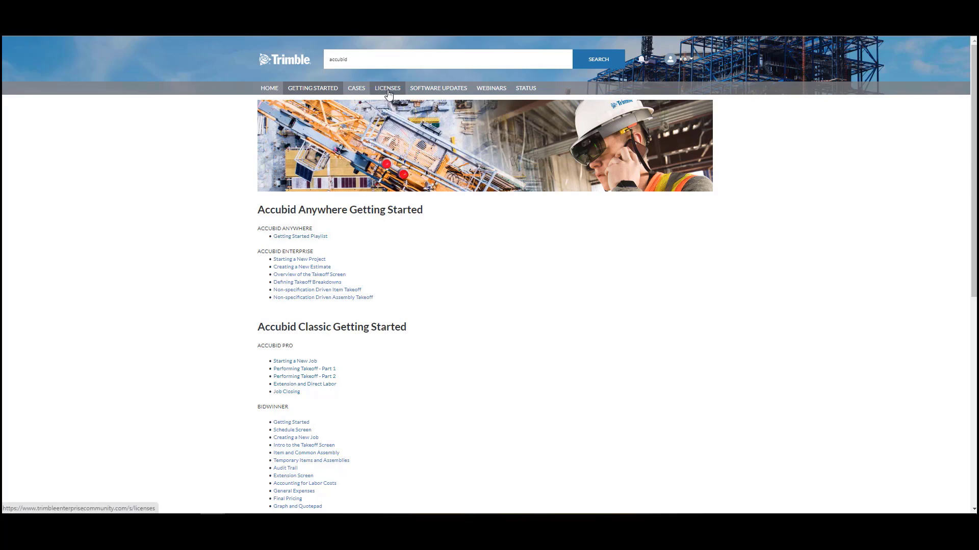
- Open the Licenses page to see the account's active licenses, which lists no items
left_click(387, 88)
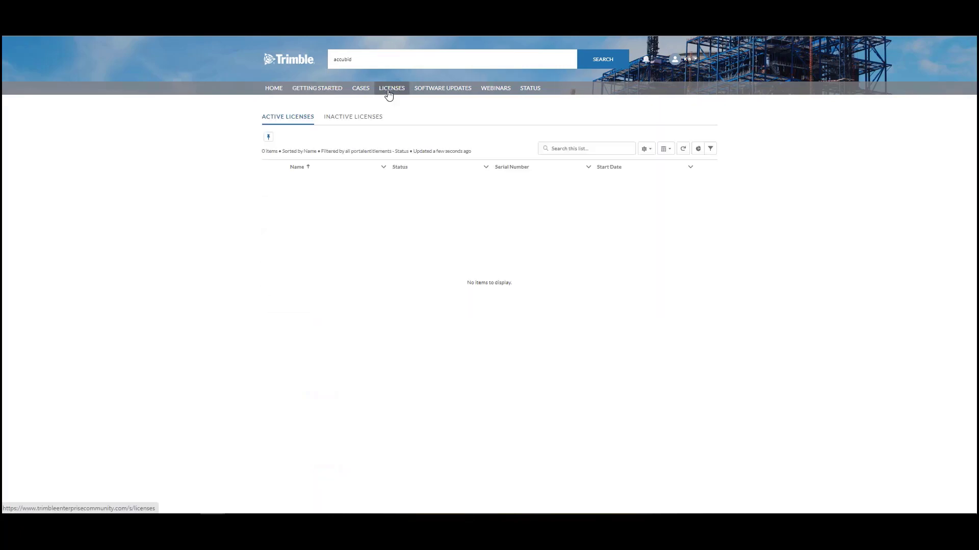
mouse_move(392, 106)
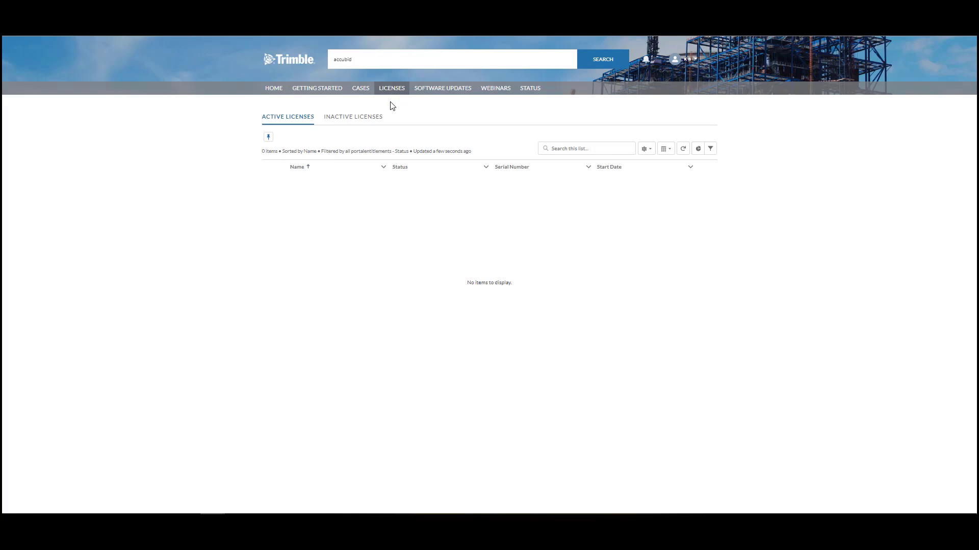
mouse_move(438, 95)
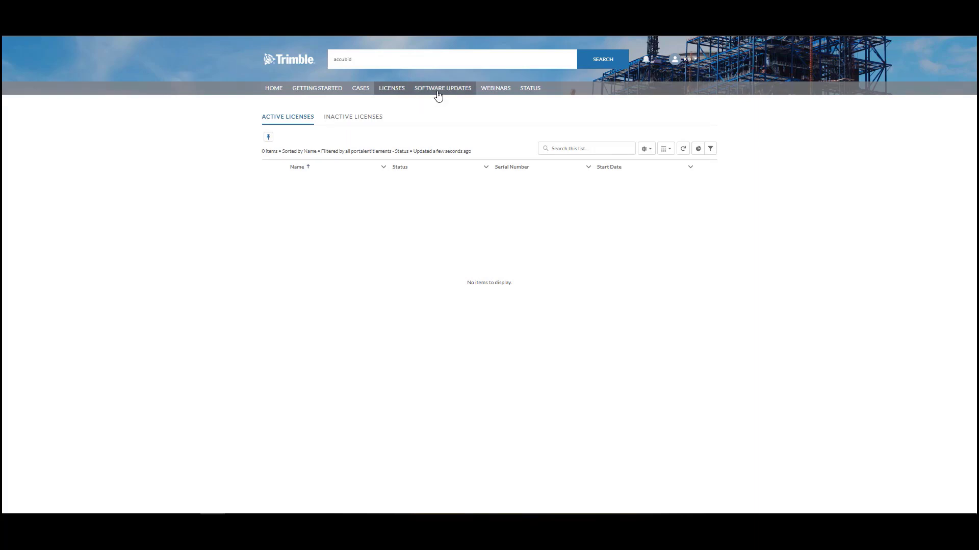
- Open the Software Updates page listing Accubid Anywhere, Enterprise and Classic installer downloads
left_click(443, 88)
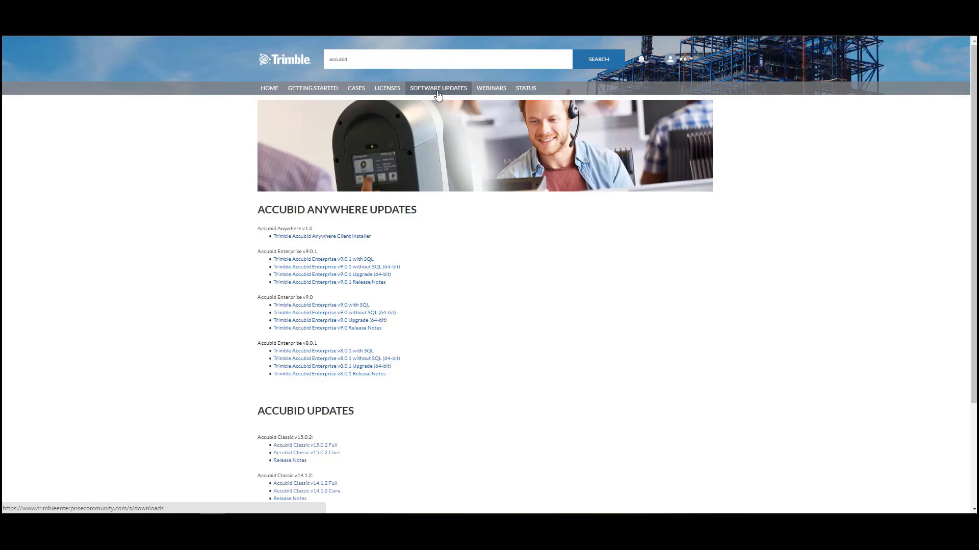
mouse_move(470, 97)
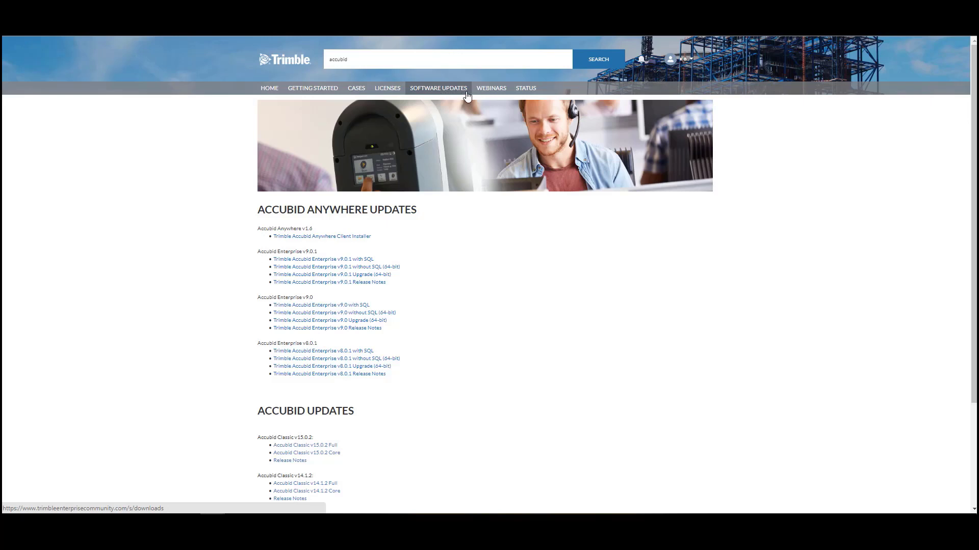
mouse_move(486, 96)
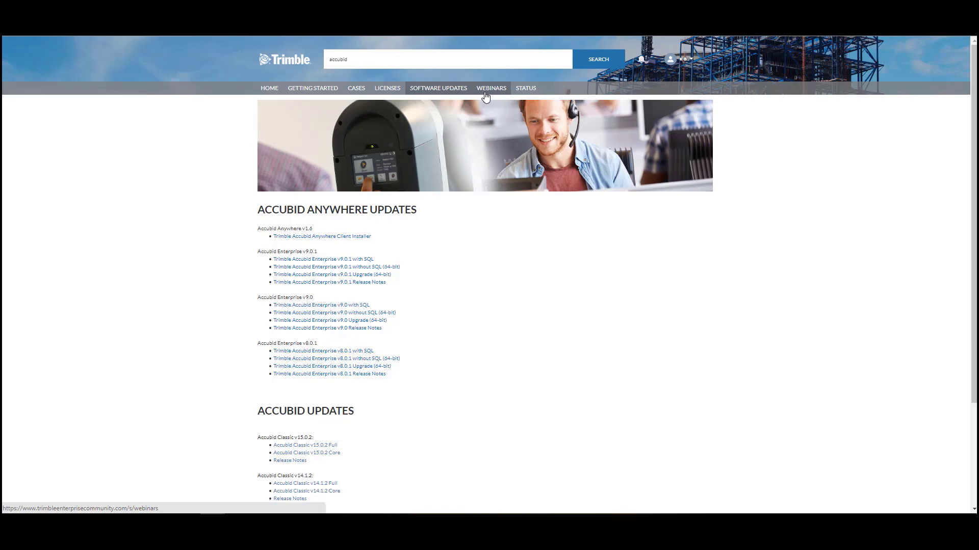
- Browse Accubid and LiveCount webinars, open the training course schedule, then check system status
left_click(492, 88)
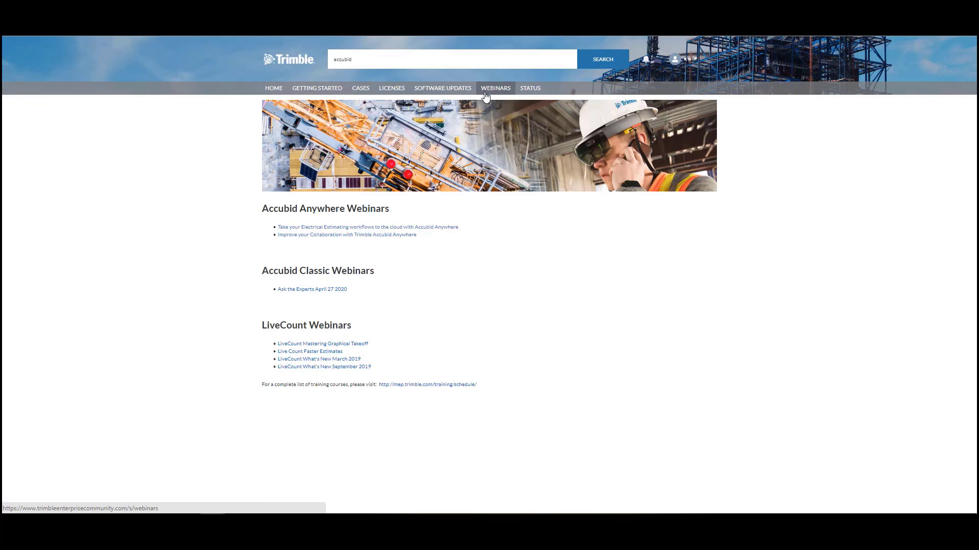
mouse_move(469, 355)
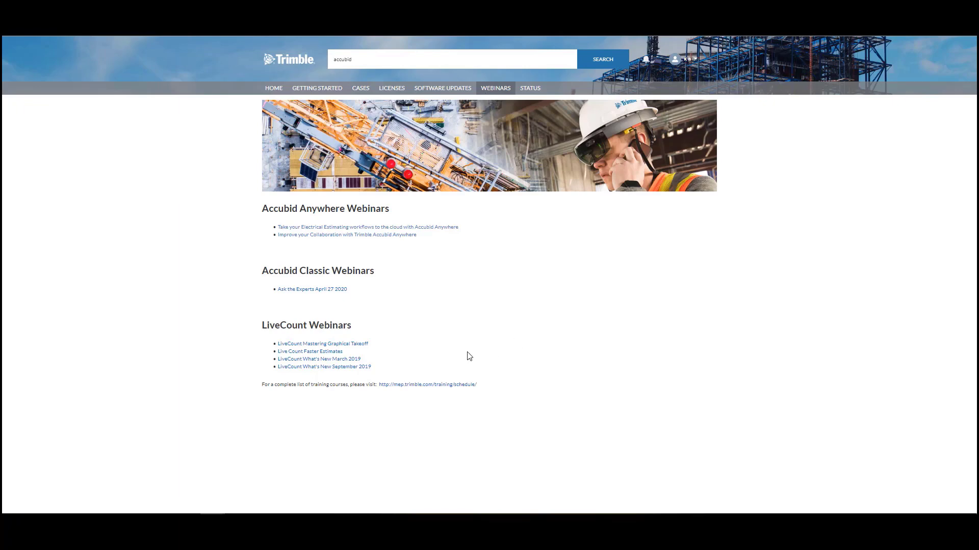
mouse_move(432, 389)
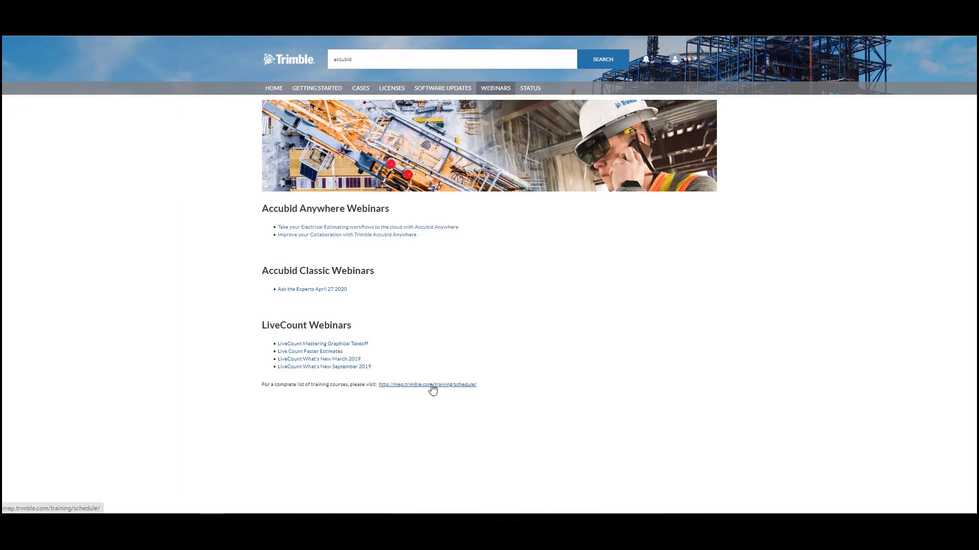
left_click(432, 384)
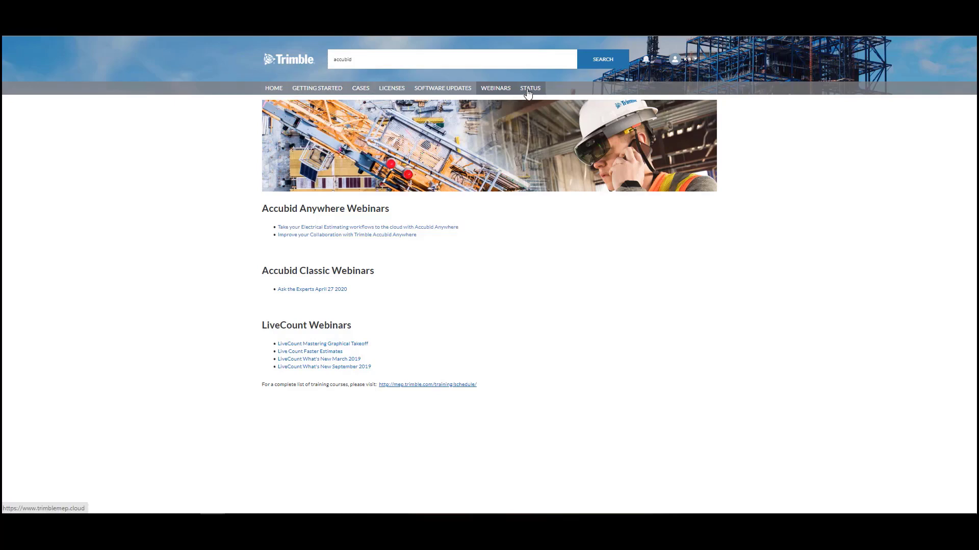
left_click(530, 87)
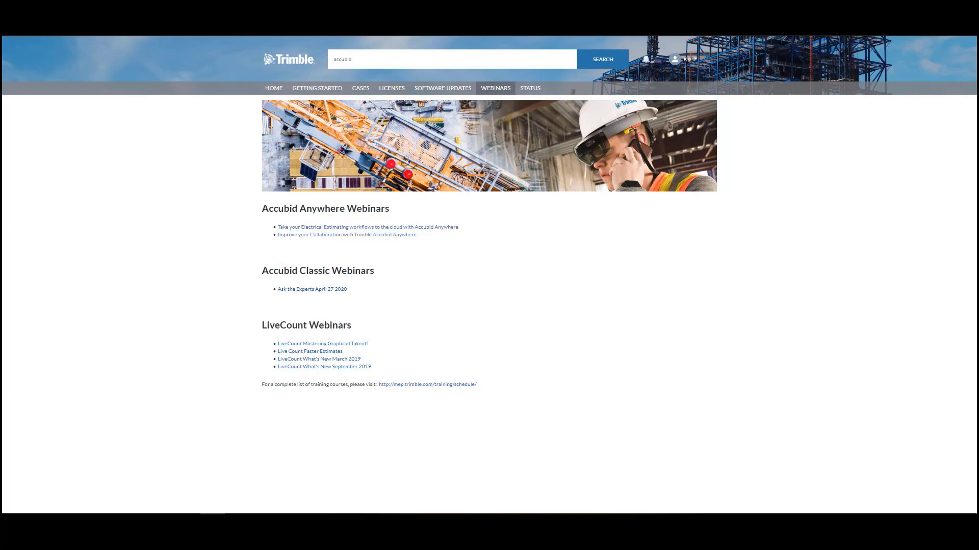
mouse_move(315, 143)
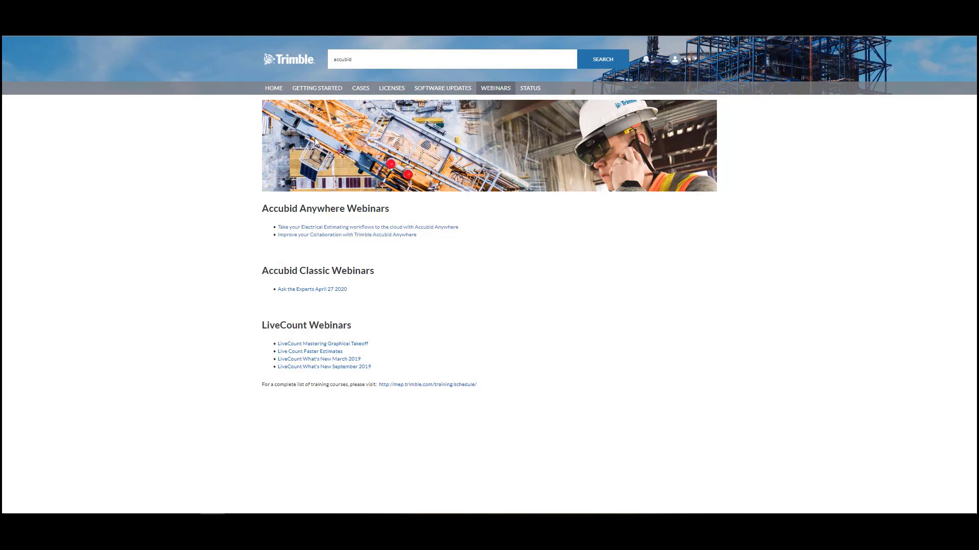